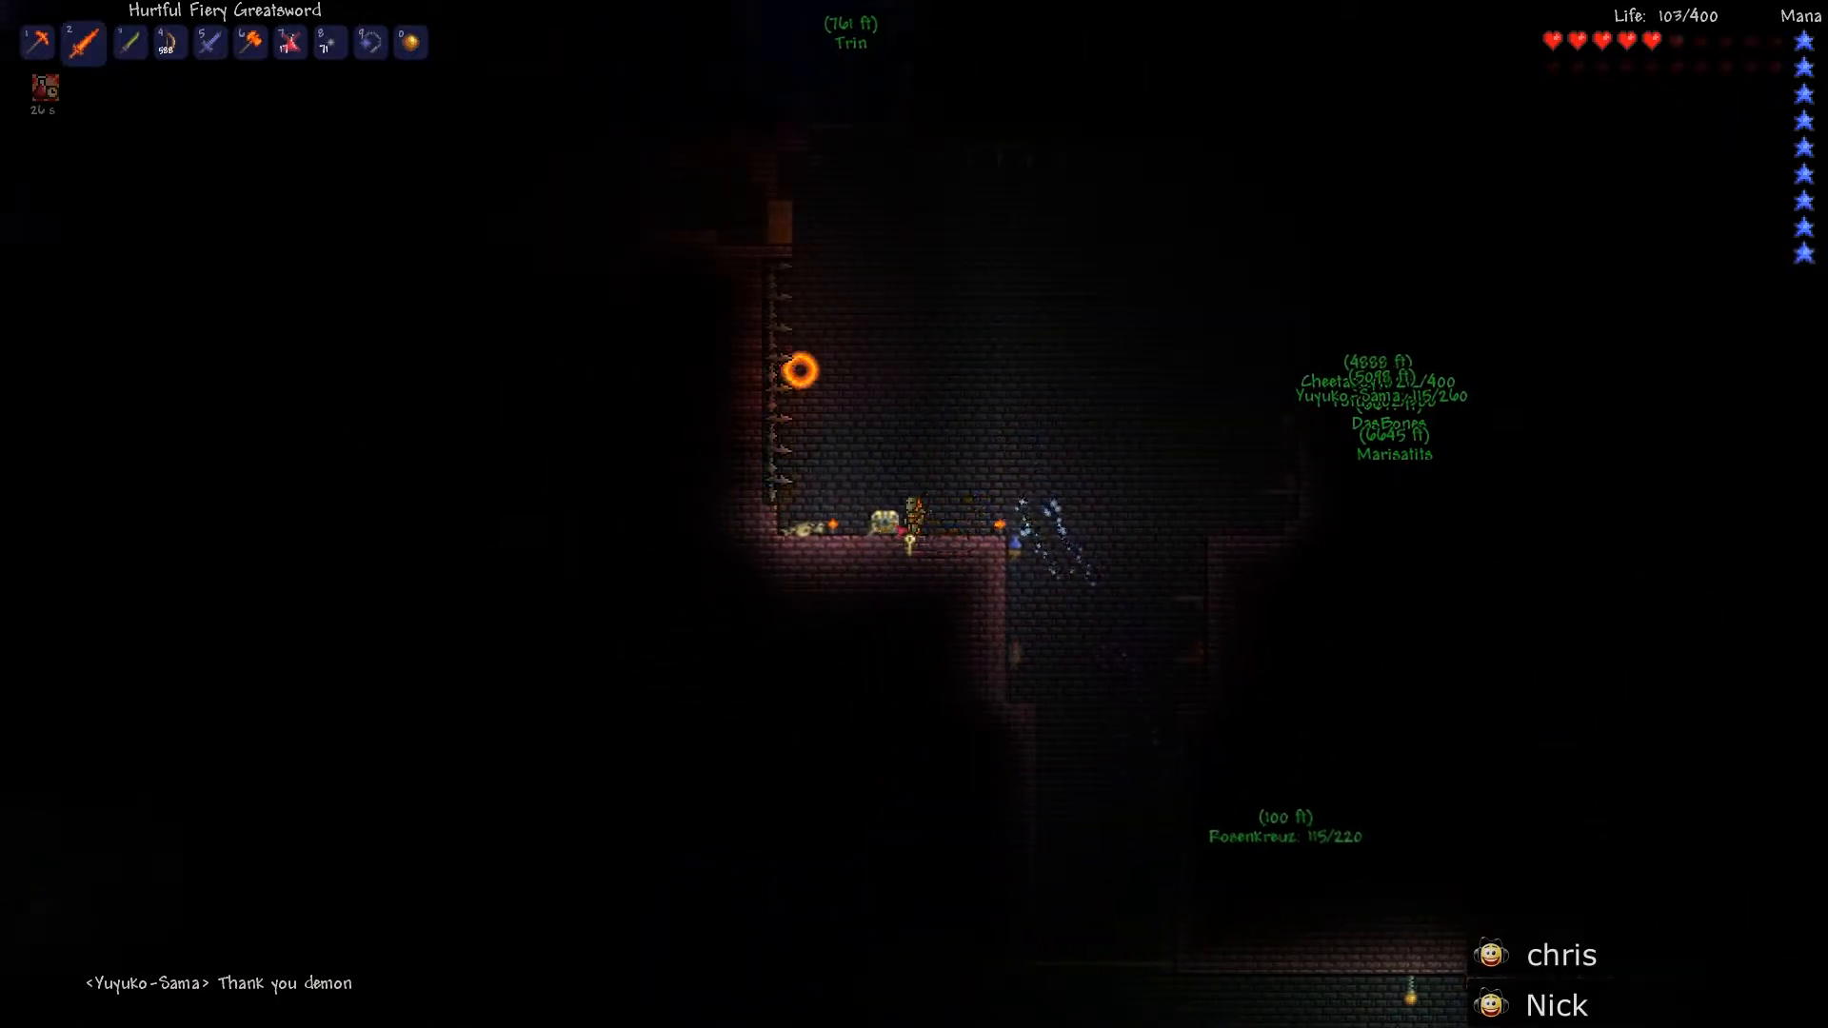
Open the inventory beside the dungeon chest to view its empty slots
key(esc)
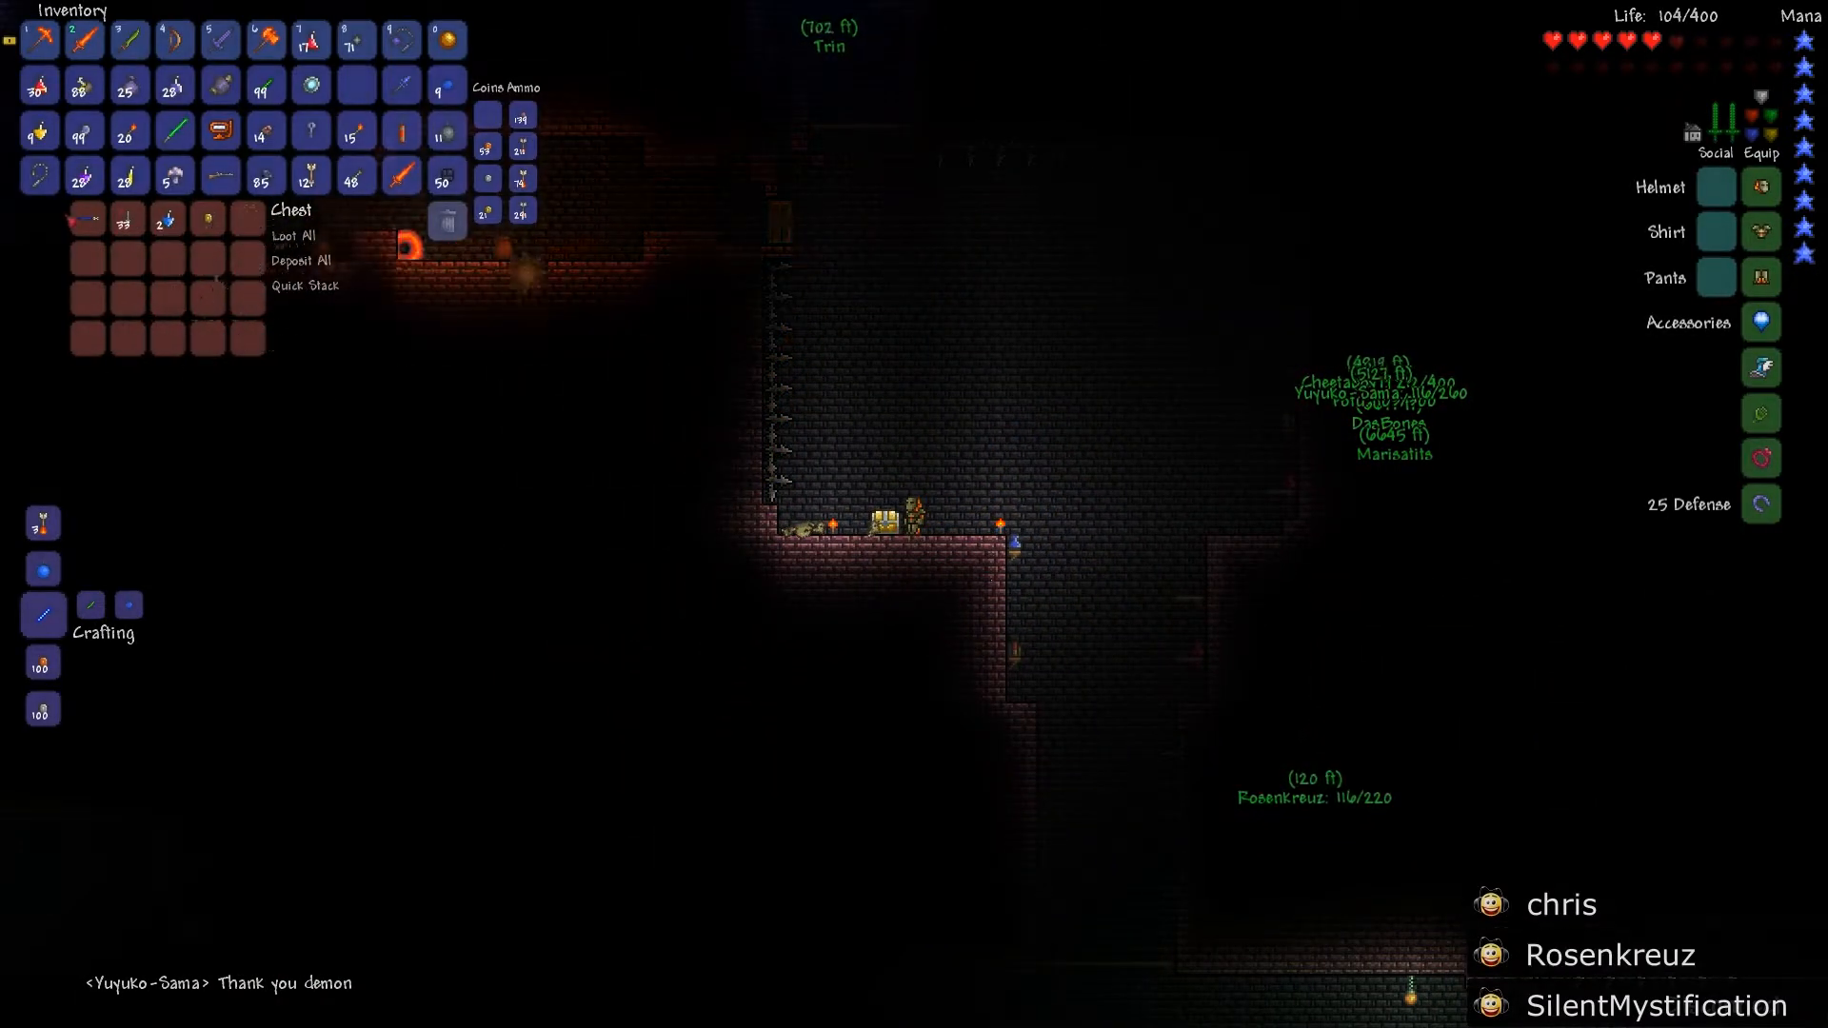
mouse_move(207, 222)
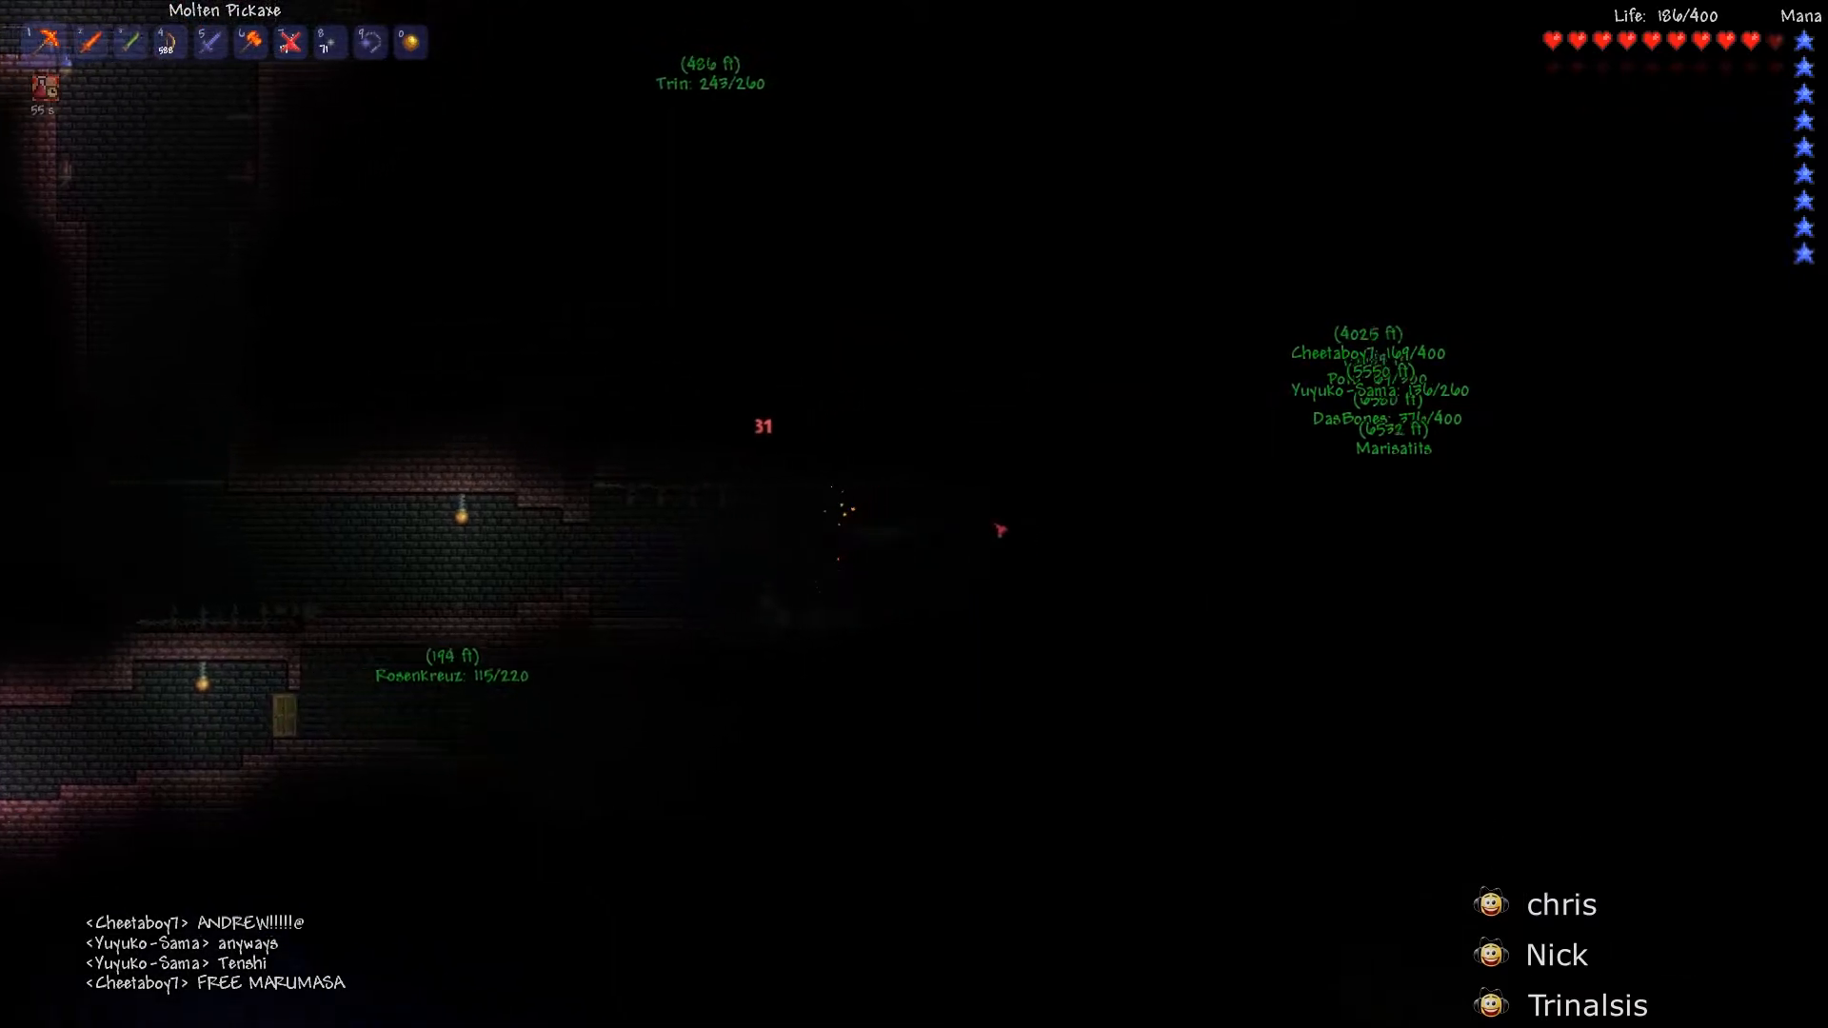
click(82, 43)
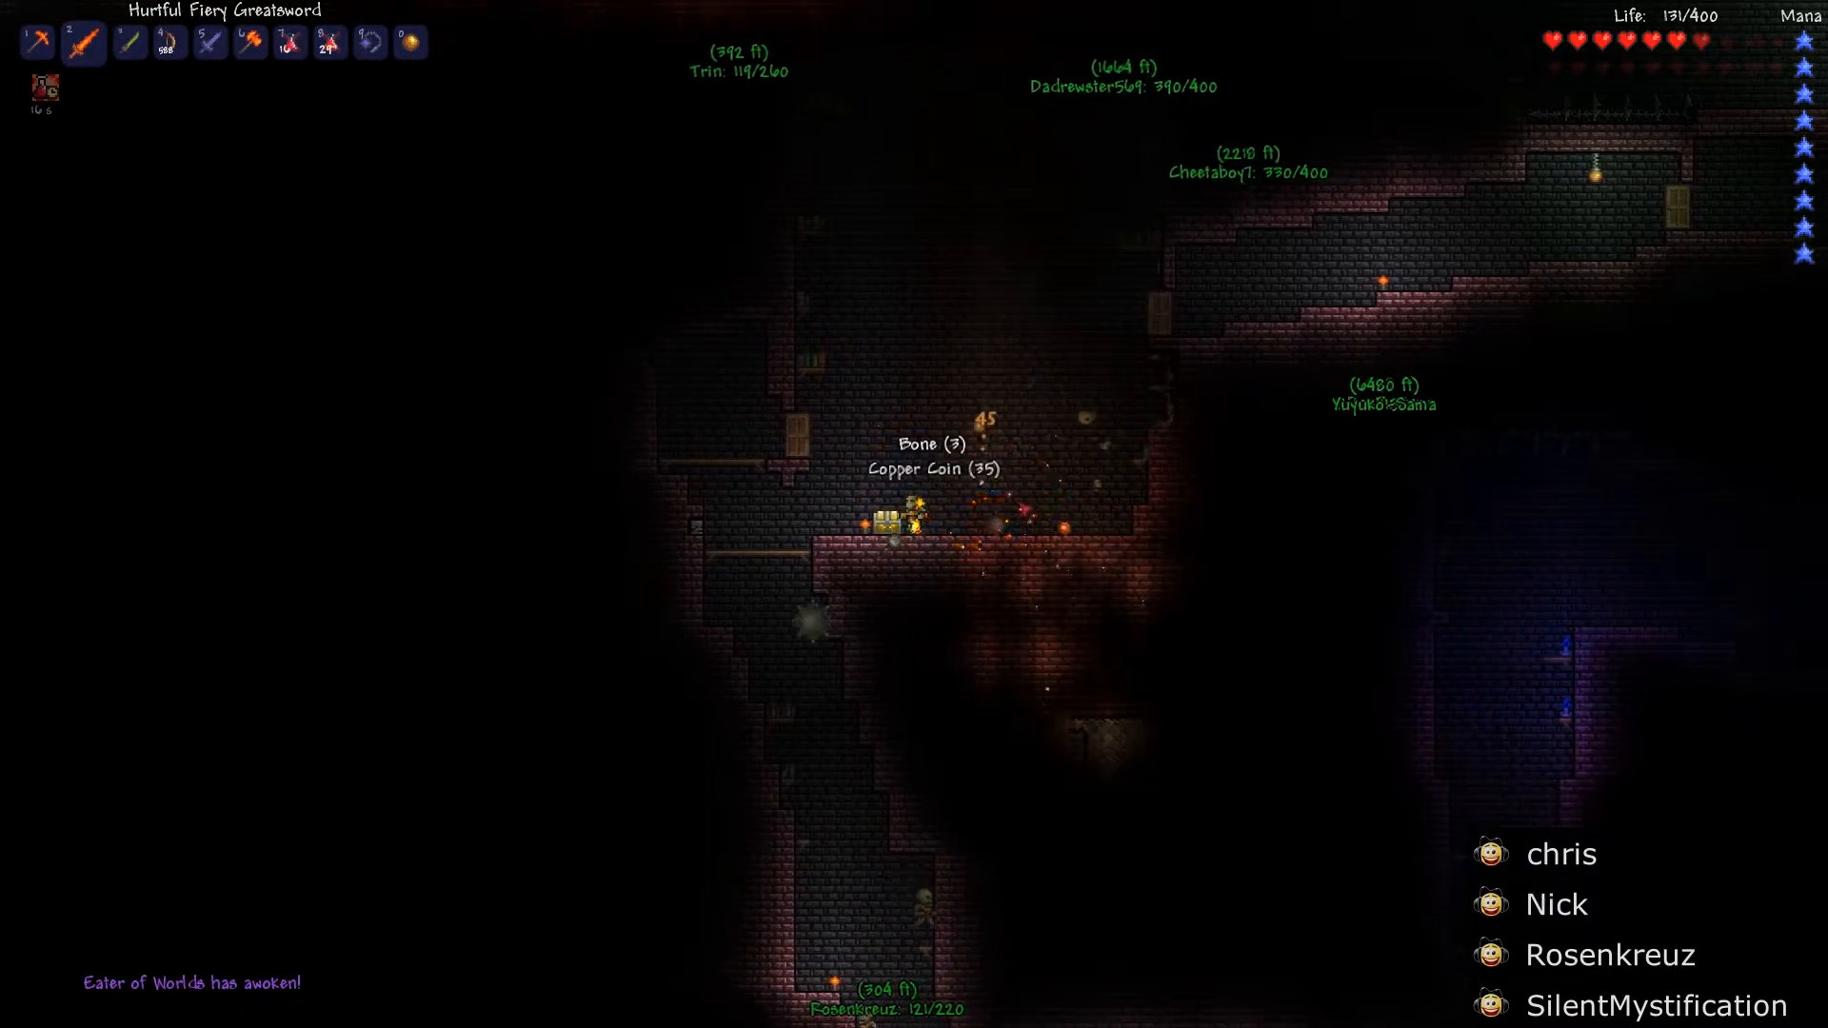
Toggle the inventory and select hotbar slot 7 for the fight at the chest ledge
key(esc)
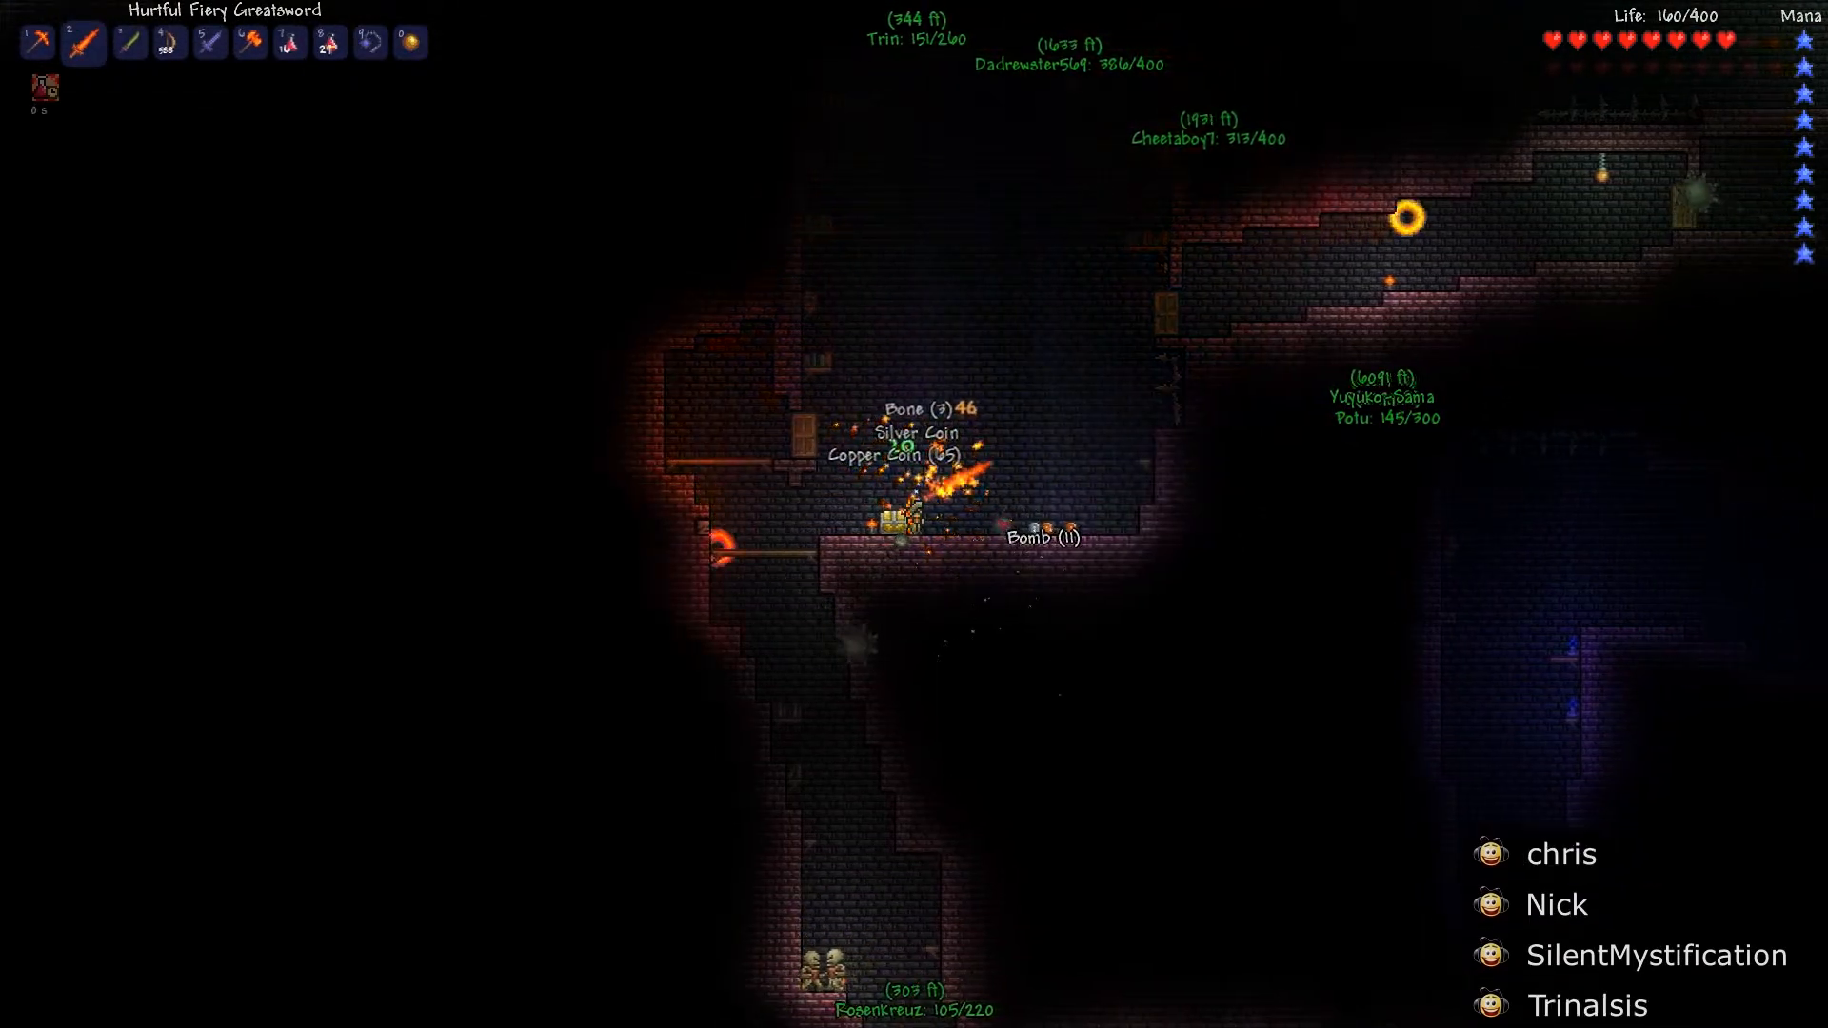
key(7)
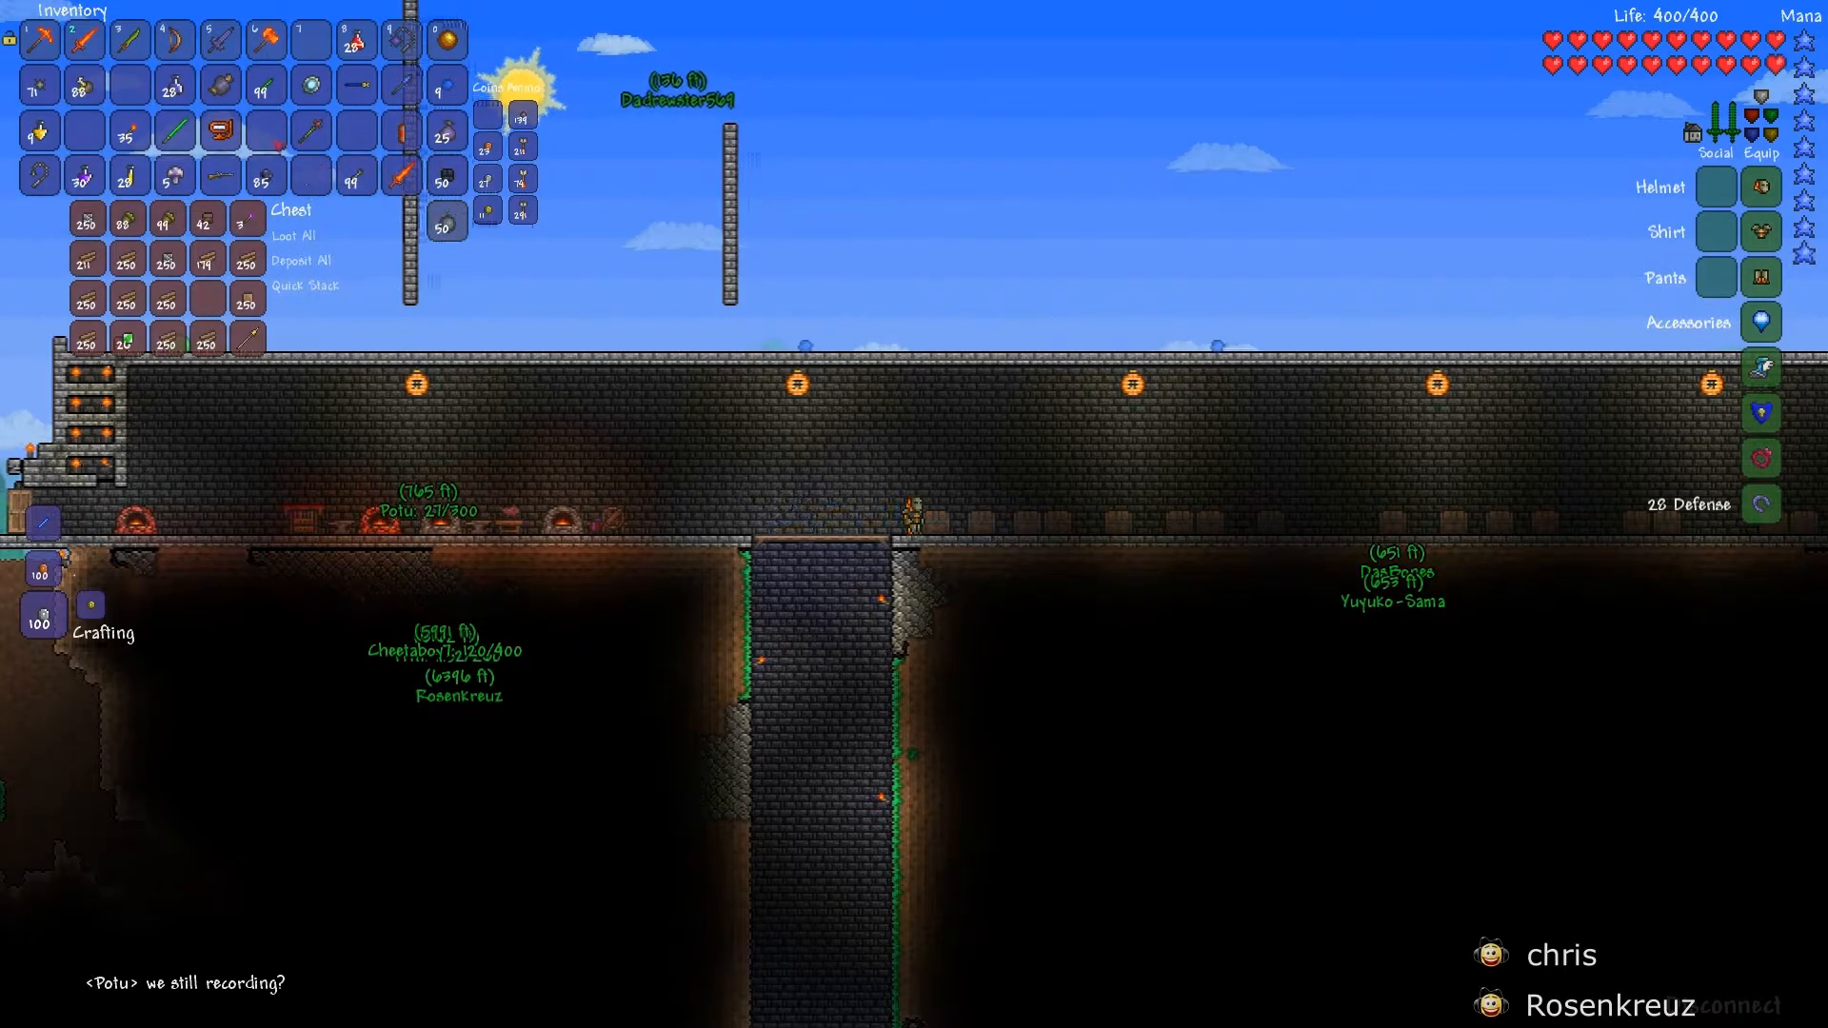
mouse_move(218, 176)
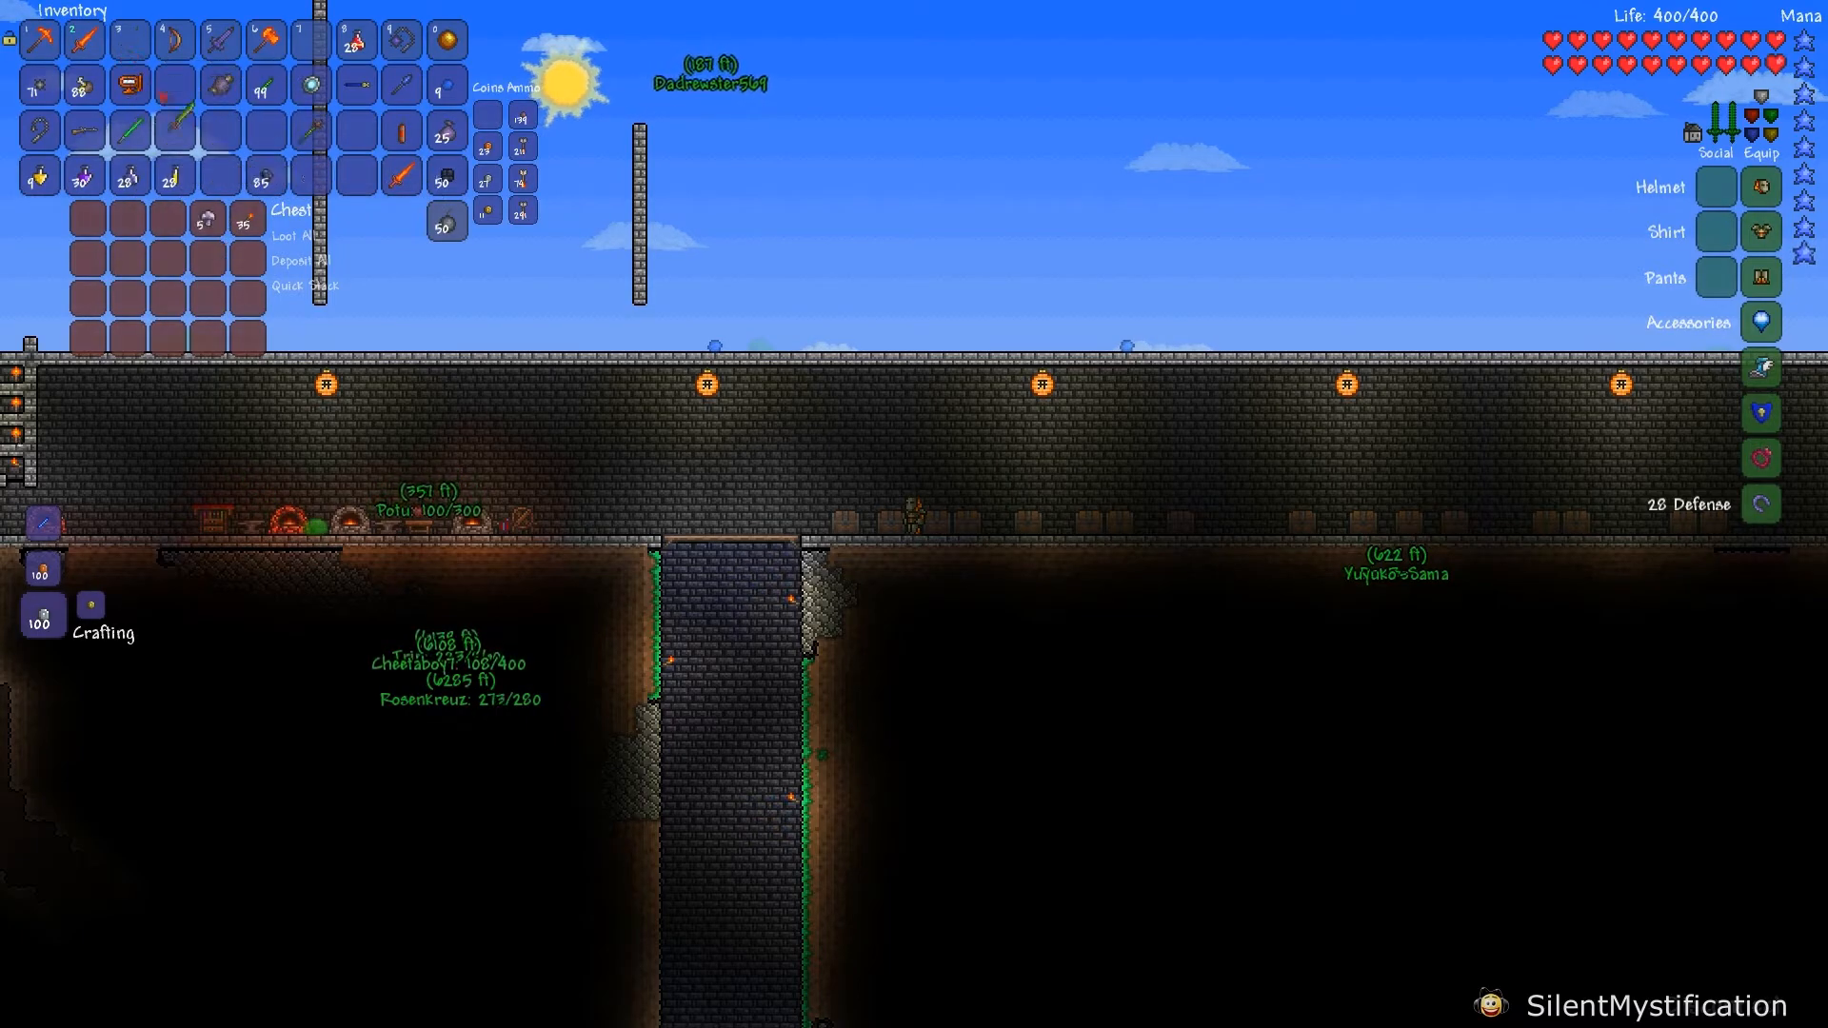
mouse_move(175, 84)
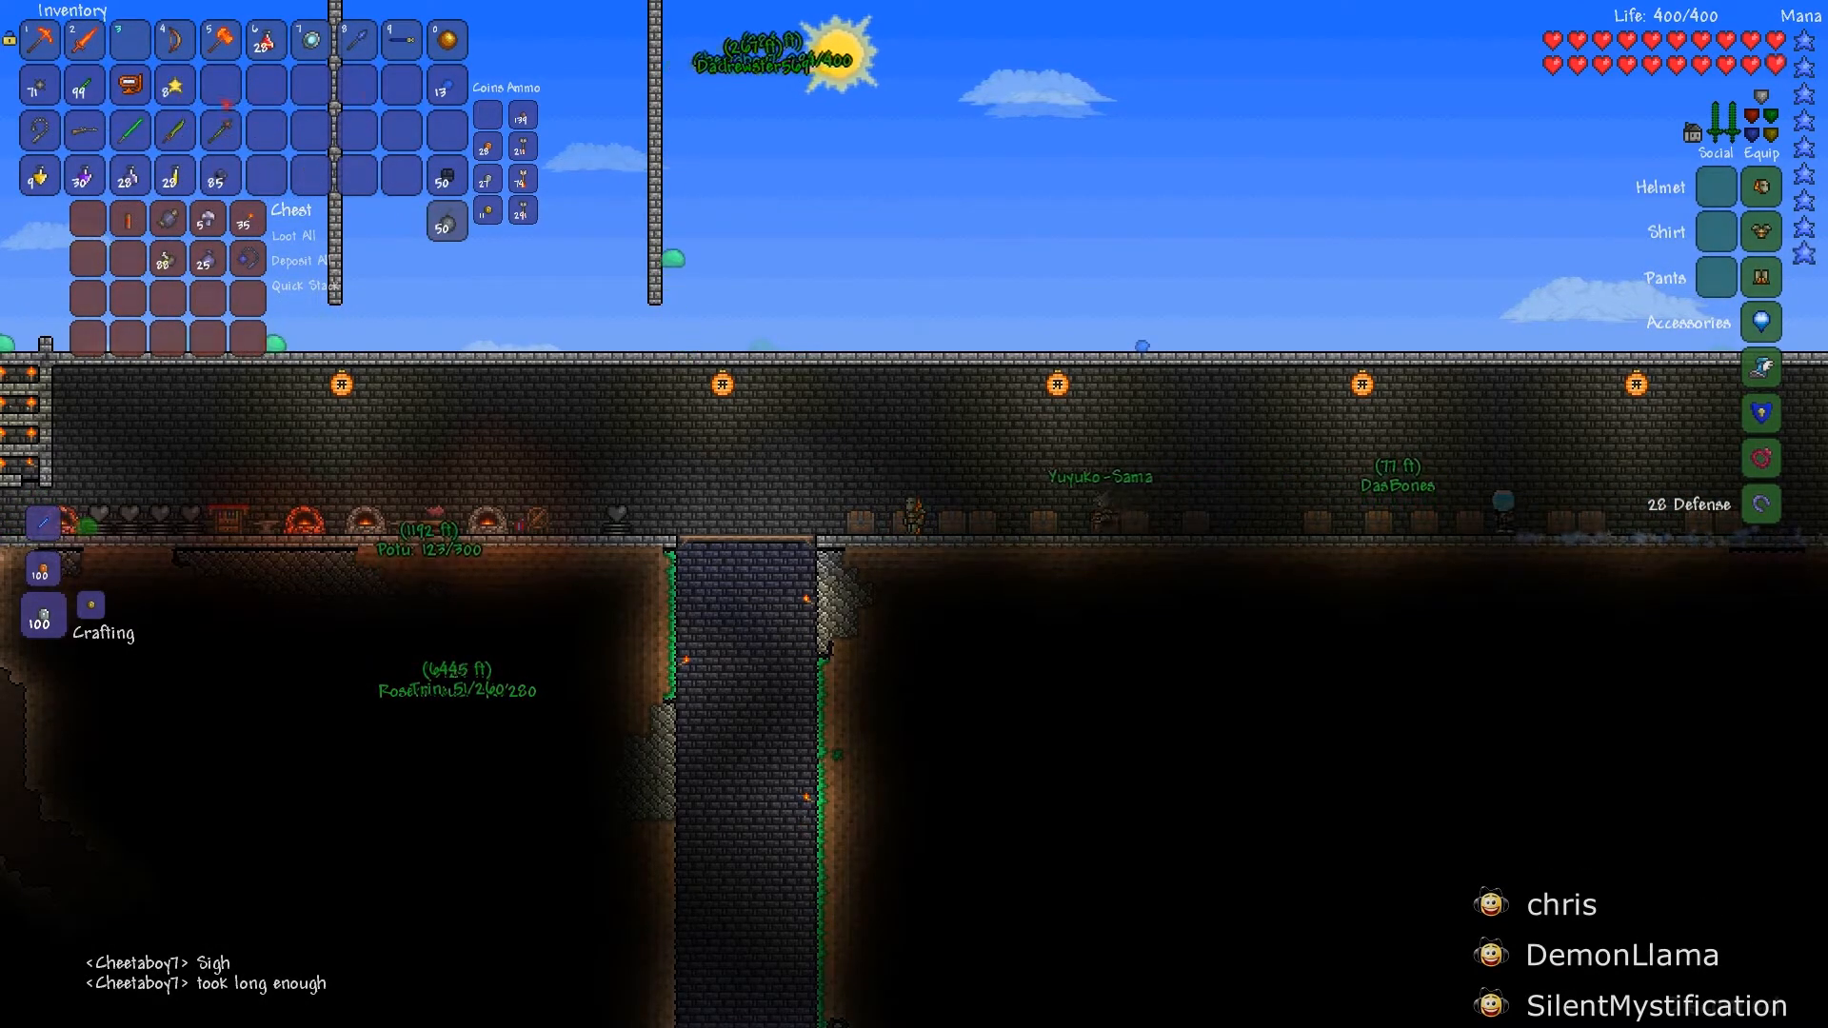
mouse_move(442, 183)
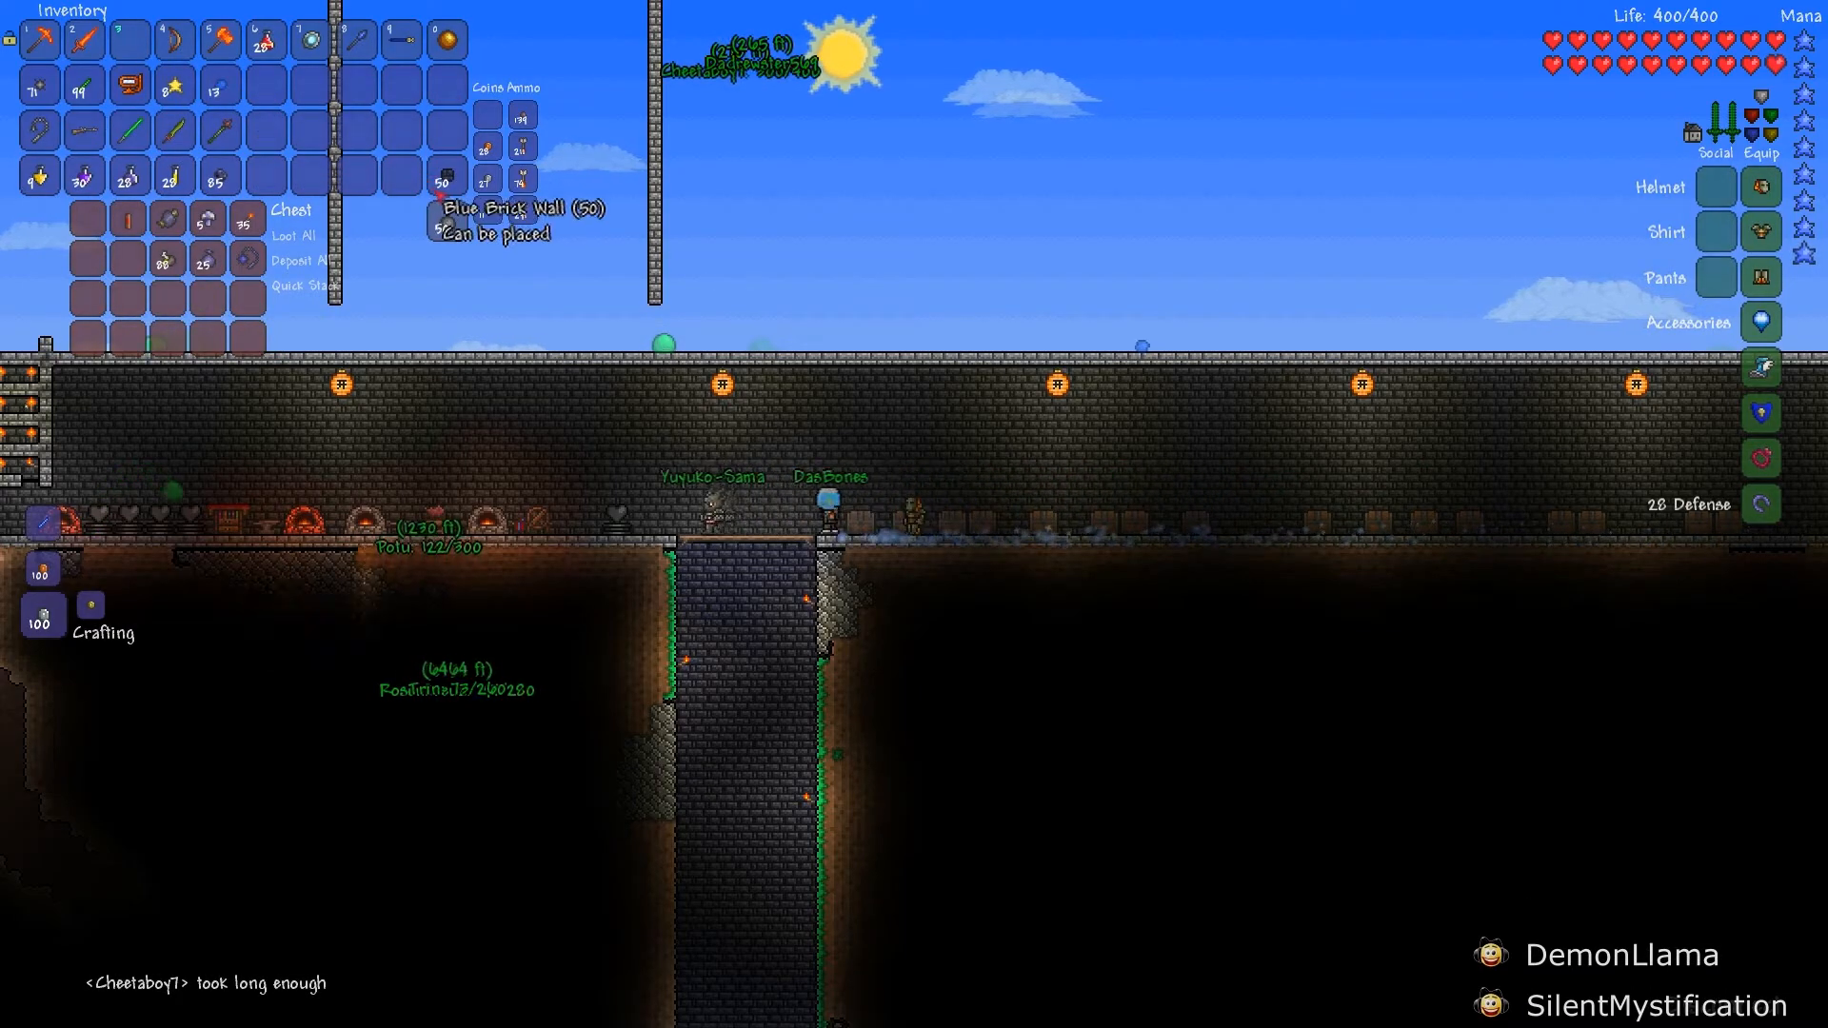